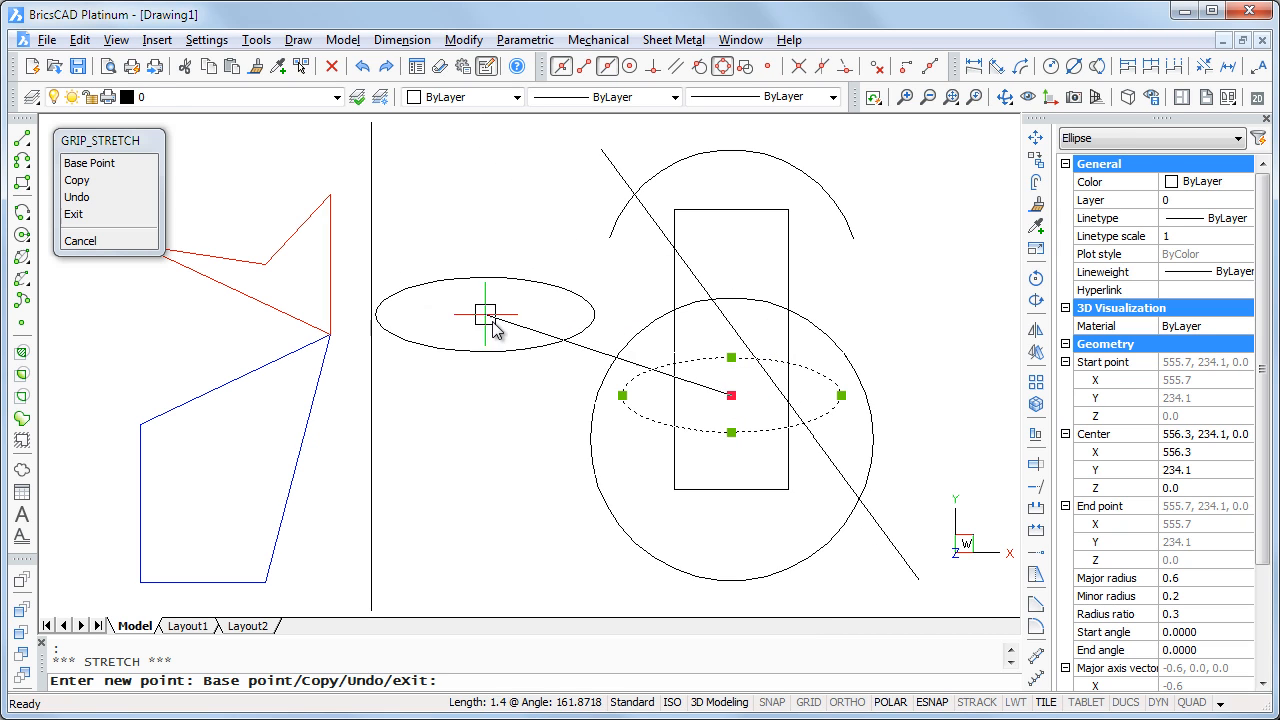
# - Window-select the shapes to the right of the vertical line
pyautogui.click(80, 240)
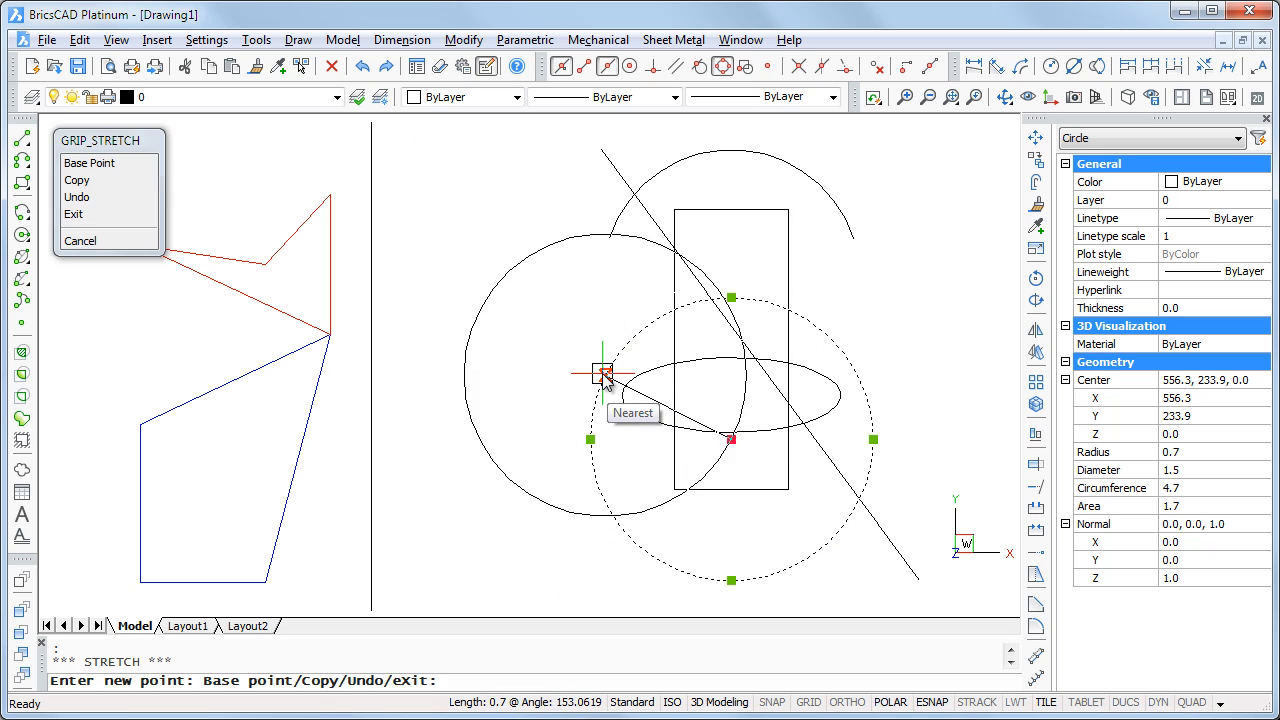
pyautogui.click(79, 240)
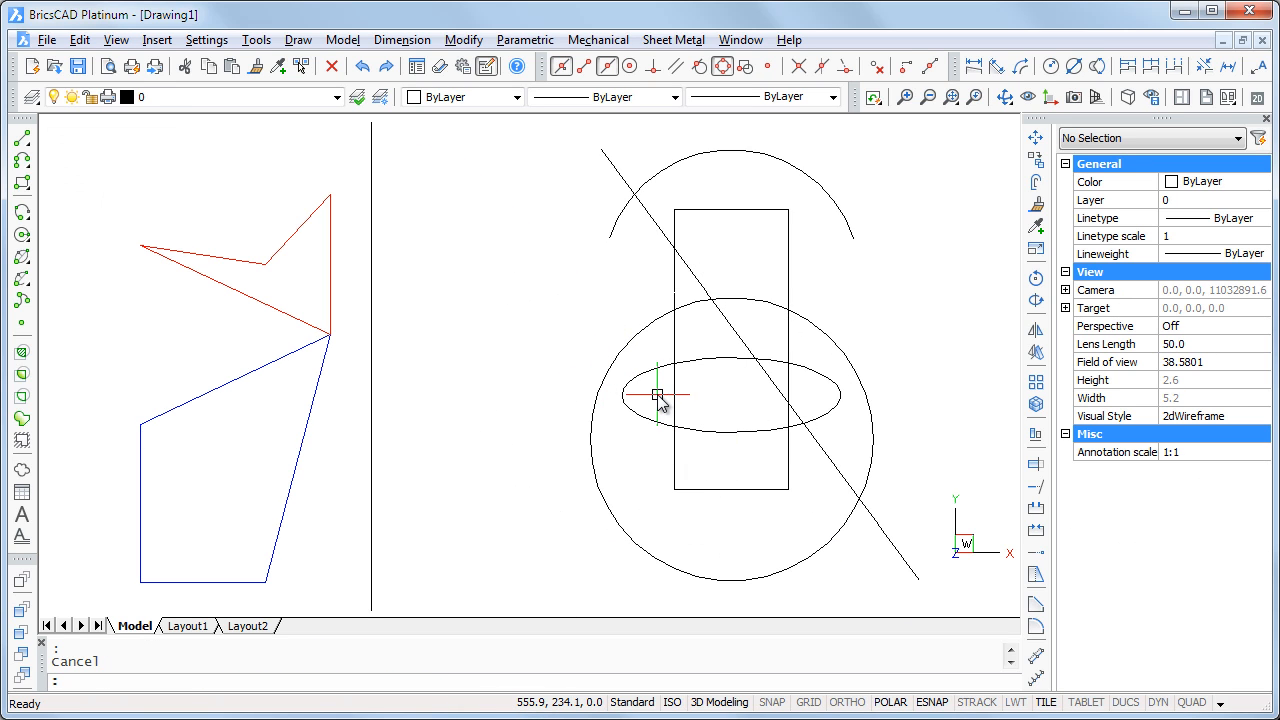
pyautogui.moveTo(658, 396); pyautogui.dragTo(540, 155)
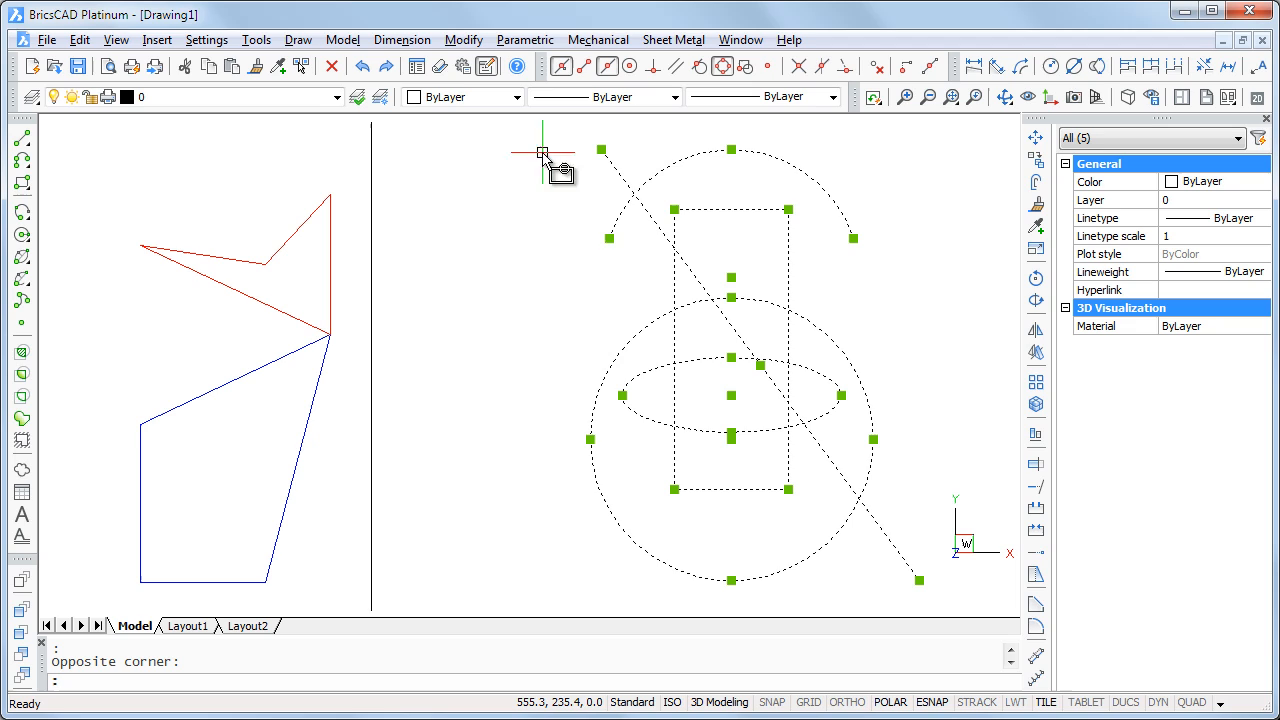
pyautogui.moveTo(610, 240)
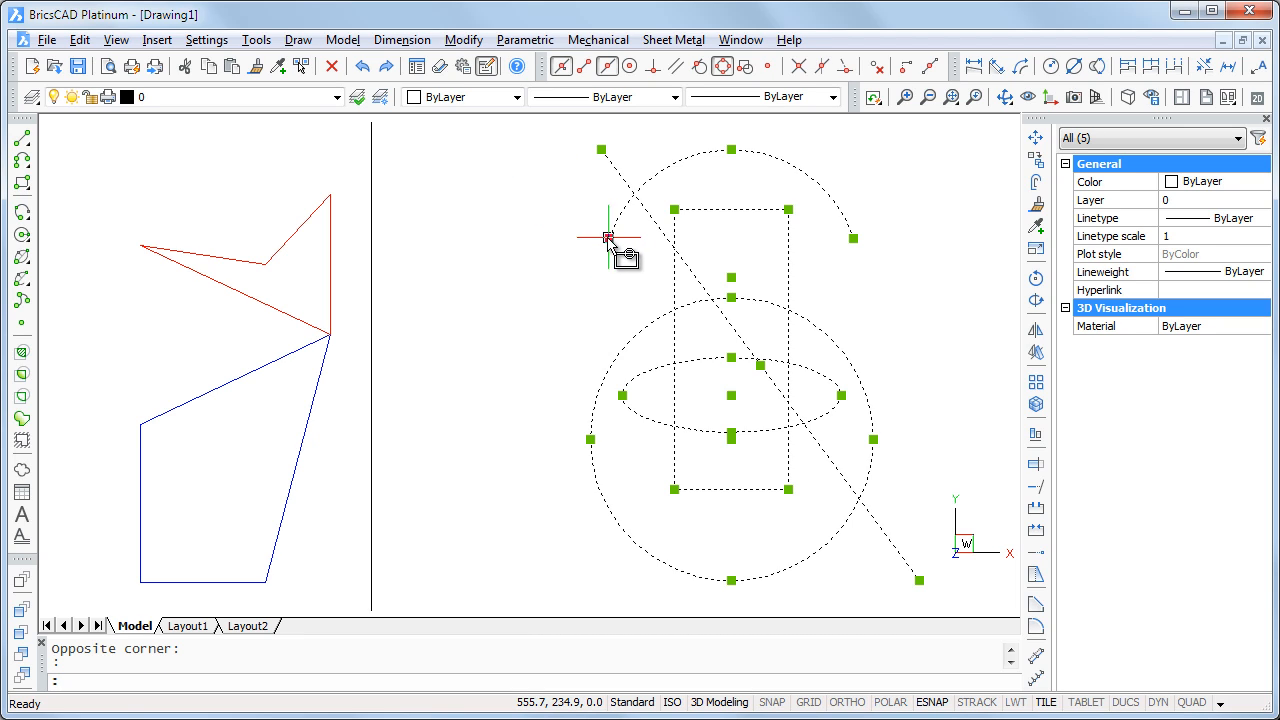
pyautogui.moveTo(668, 318)
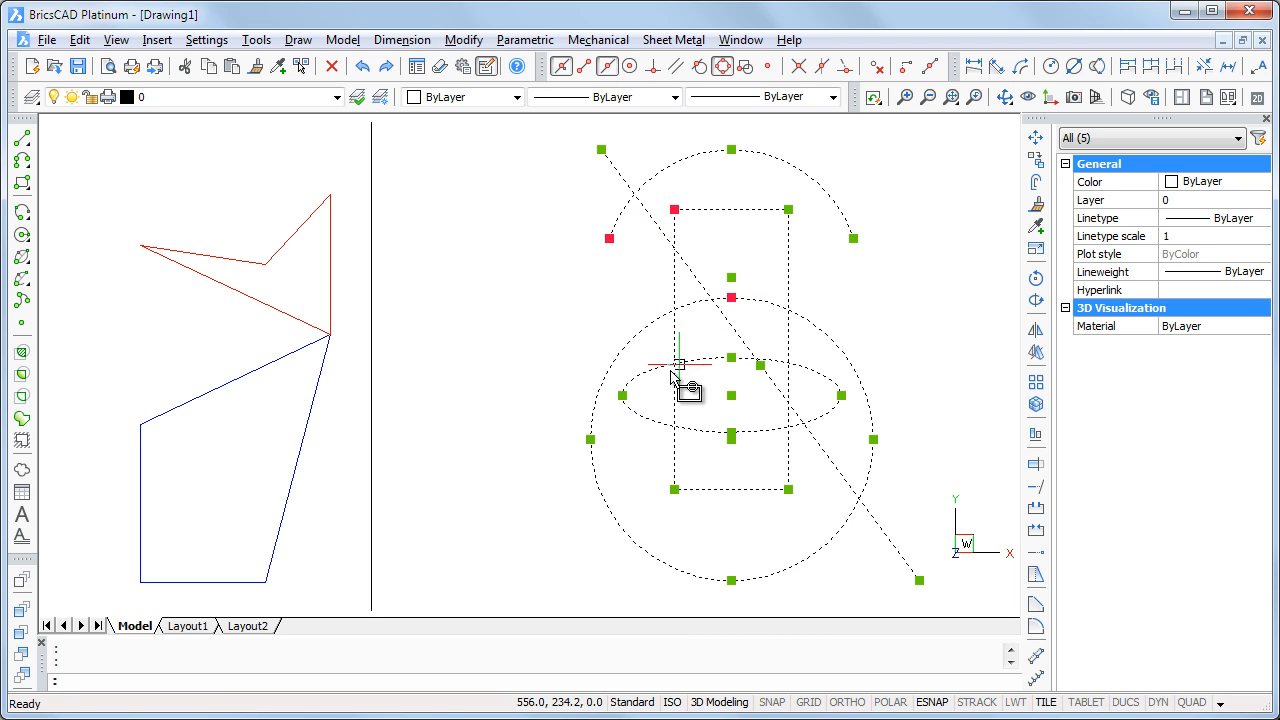
pyautogui.moveTo(625, 400)
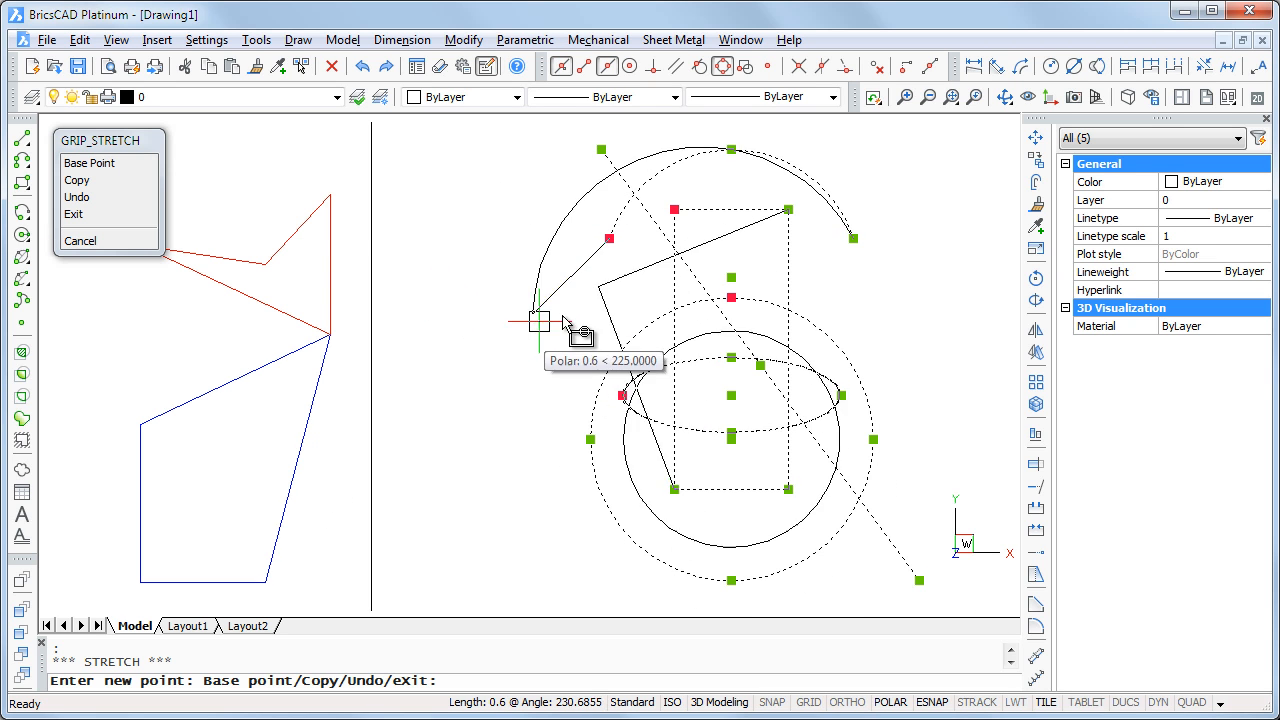
pyautogui.moveTo(490, 265)
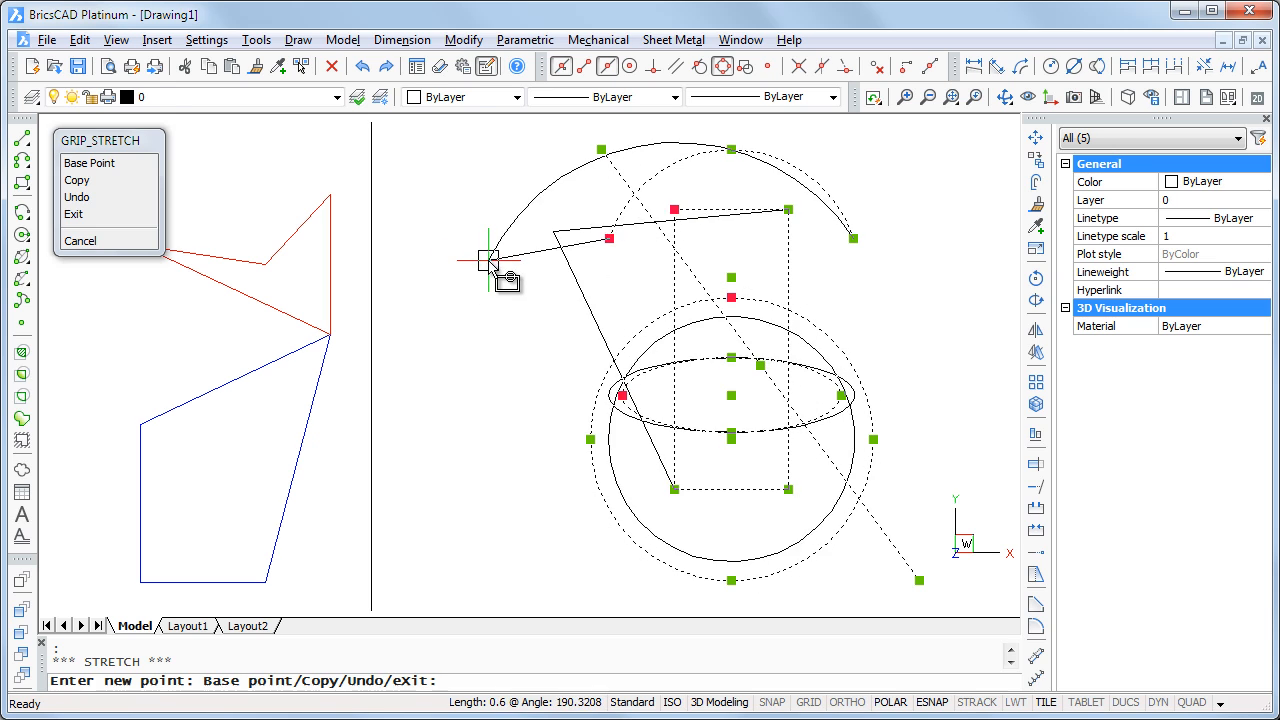
# - Select the red and blue polylines and grab their shared vertex grip
pyautogui.click(79, 240)
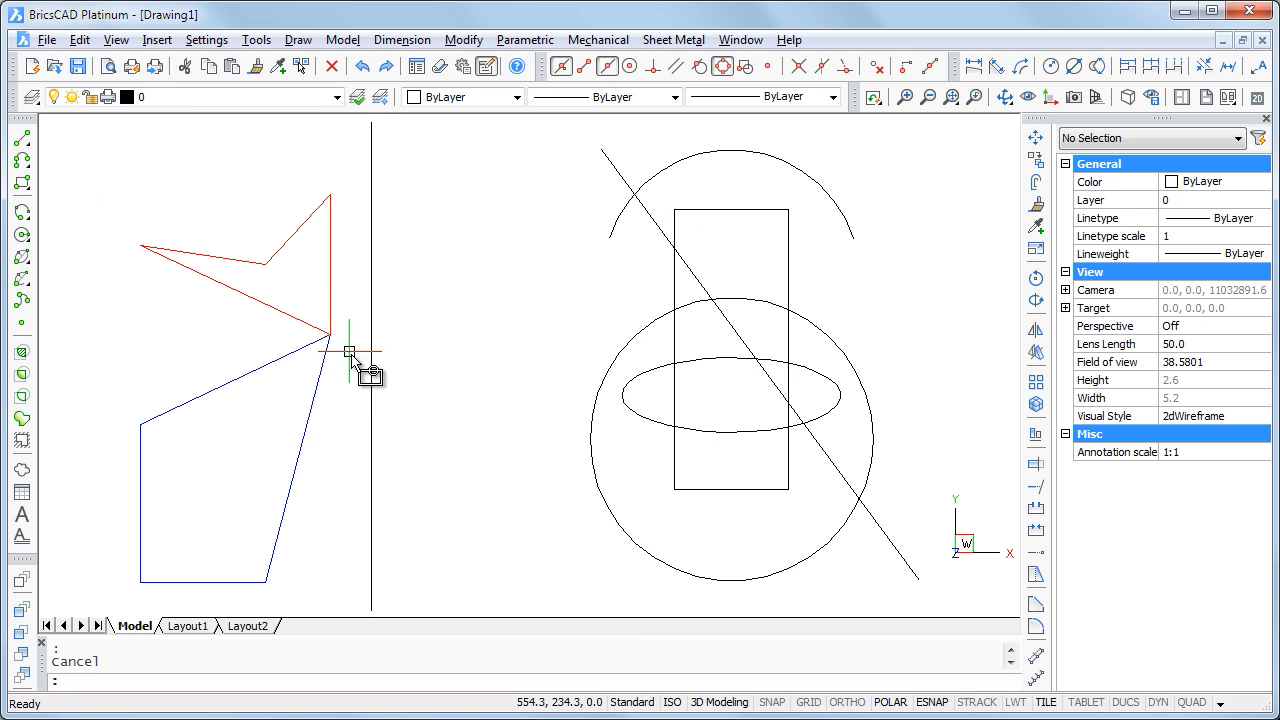
pyautogui.click(290, 324)
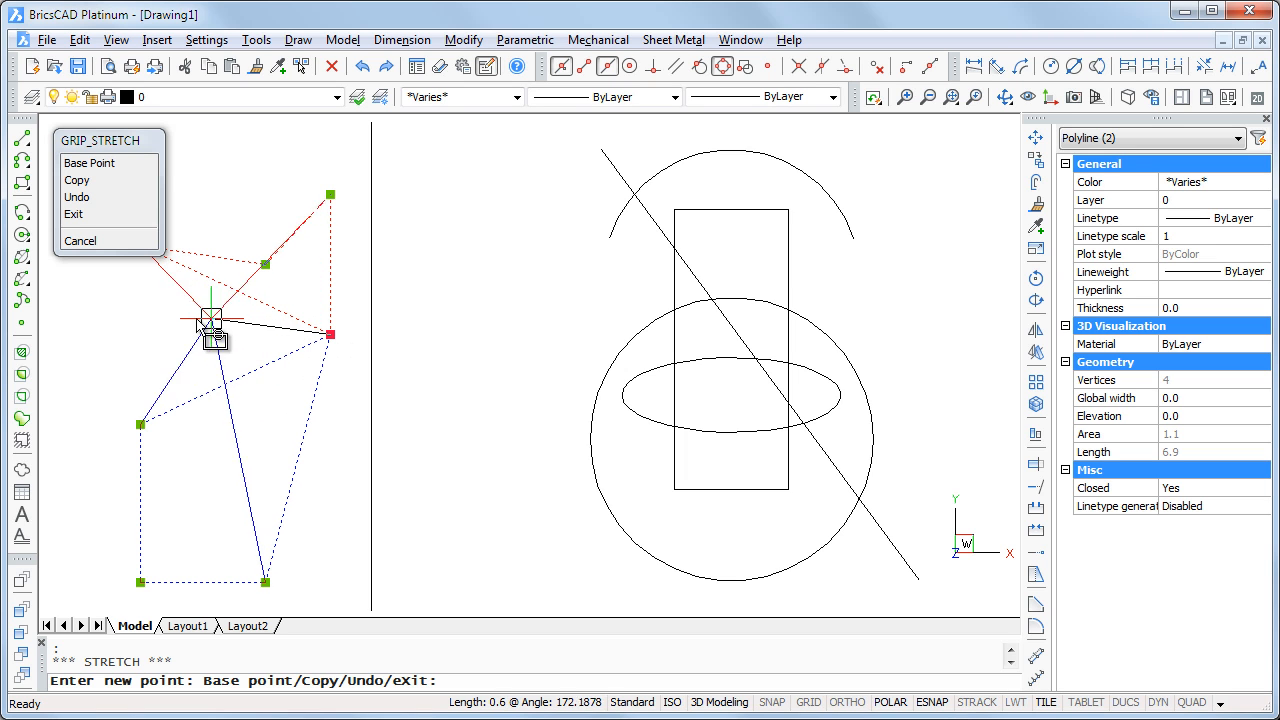
pyautogui.click(80, 240)
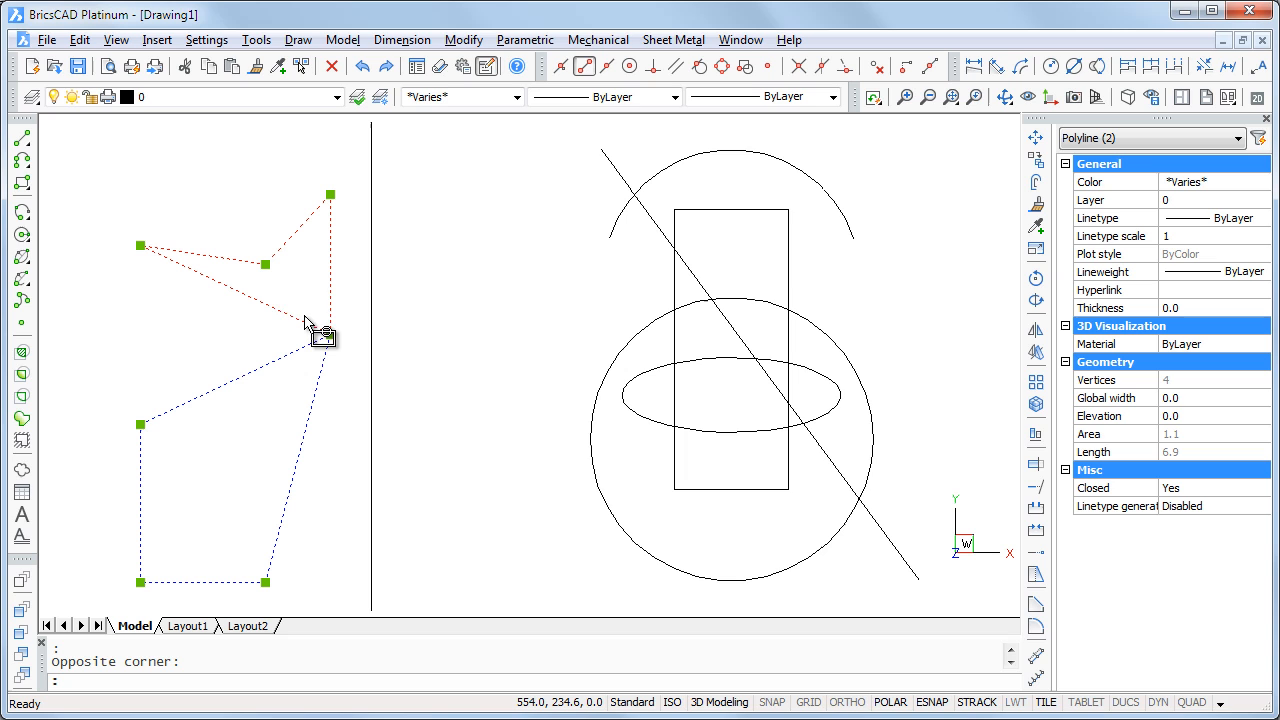
pyautogui.click(330, 335)
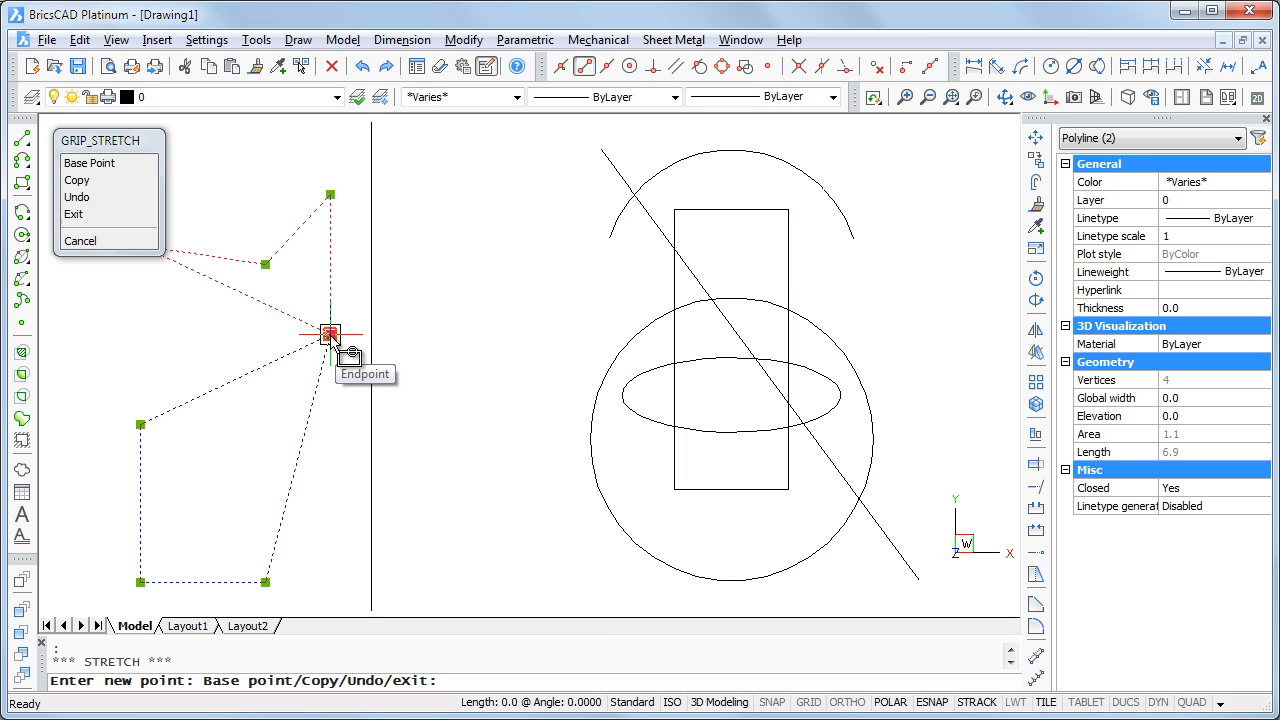
pyautogui.moveTo(470, 295)
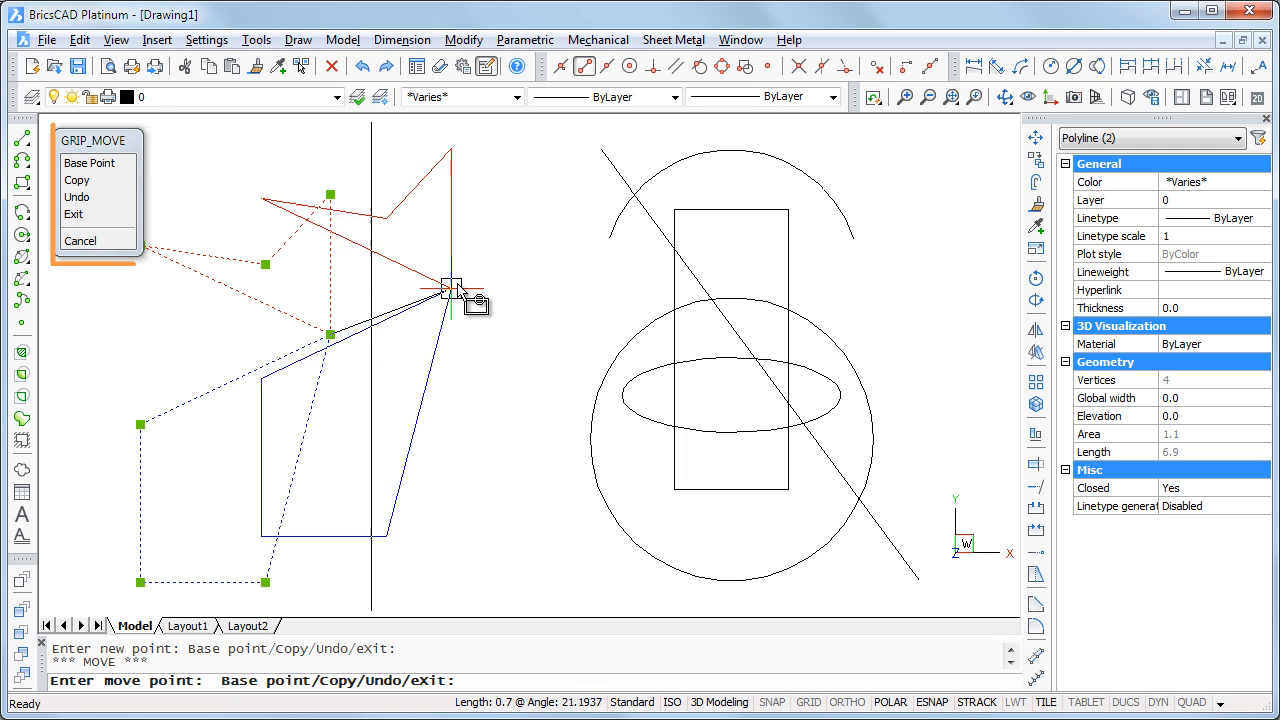
pyautogui.moveTo(405, 235)
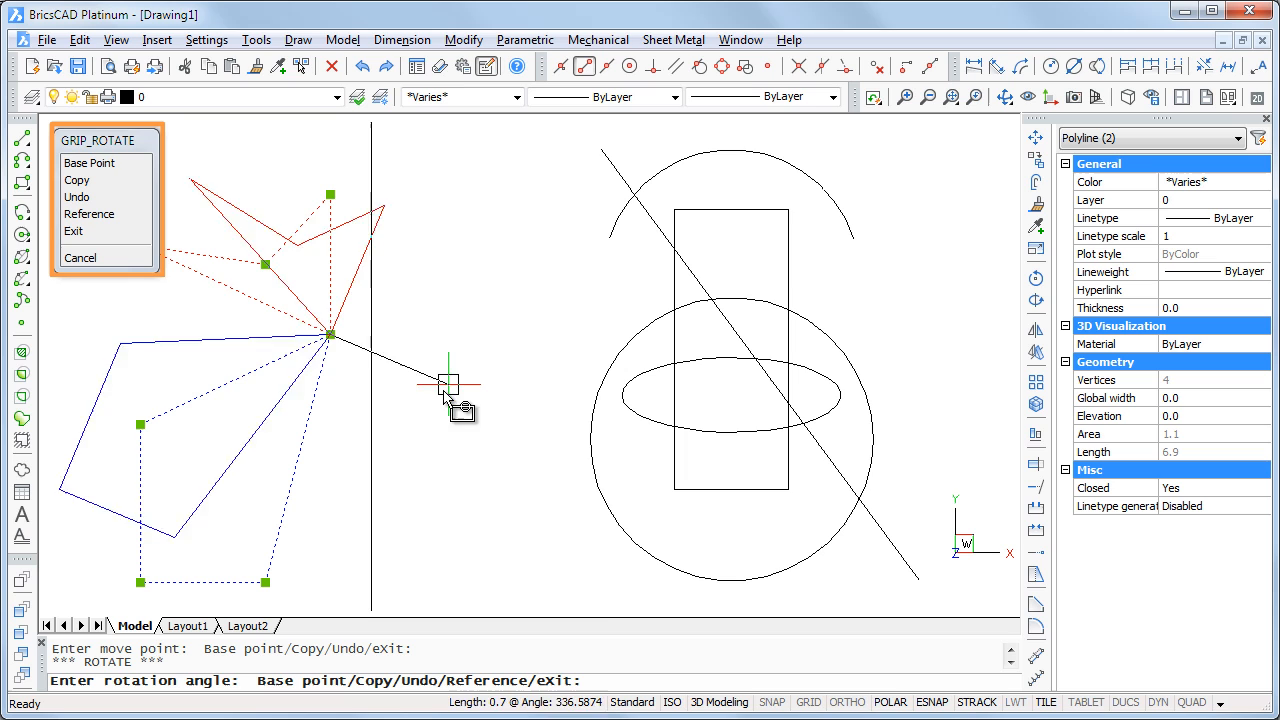
pyautogui.moveTo(455, 265)
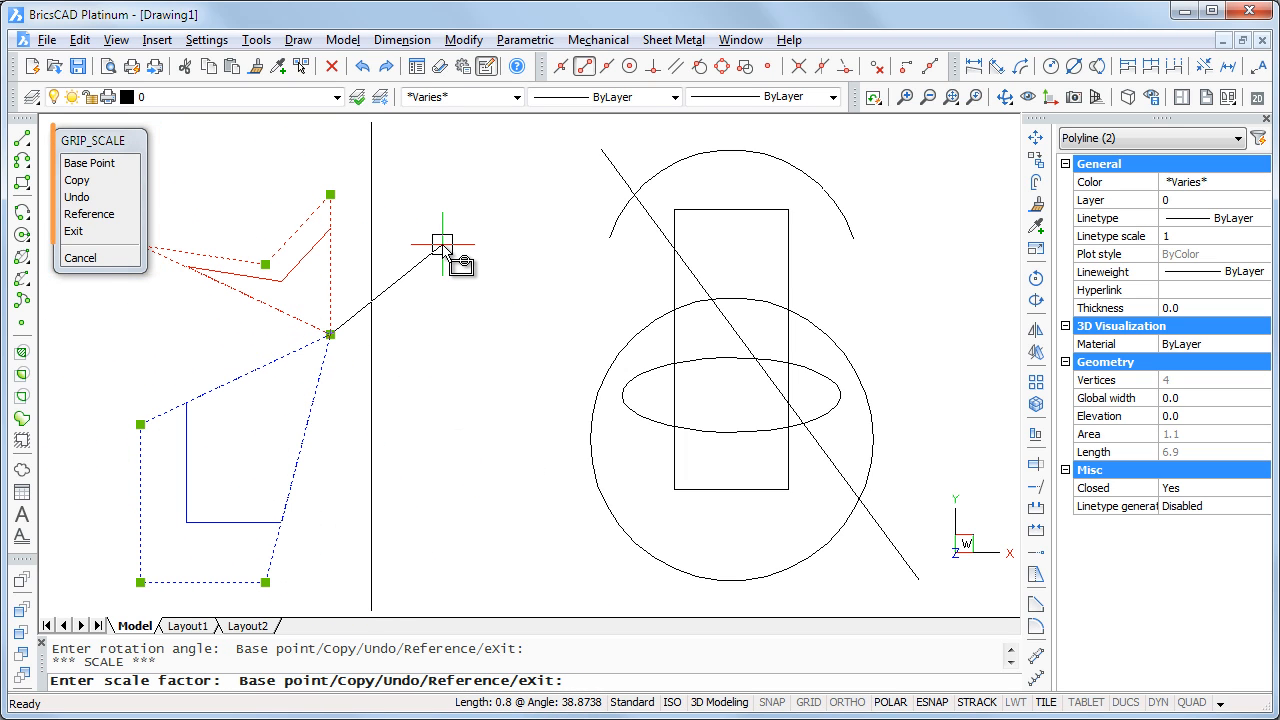
pyautogui.moveTo(420, 330)
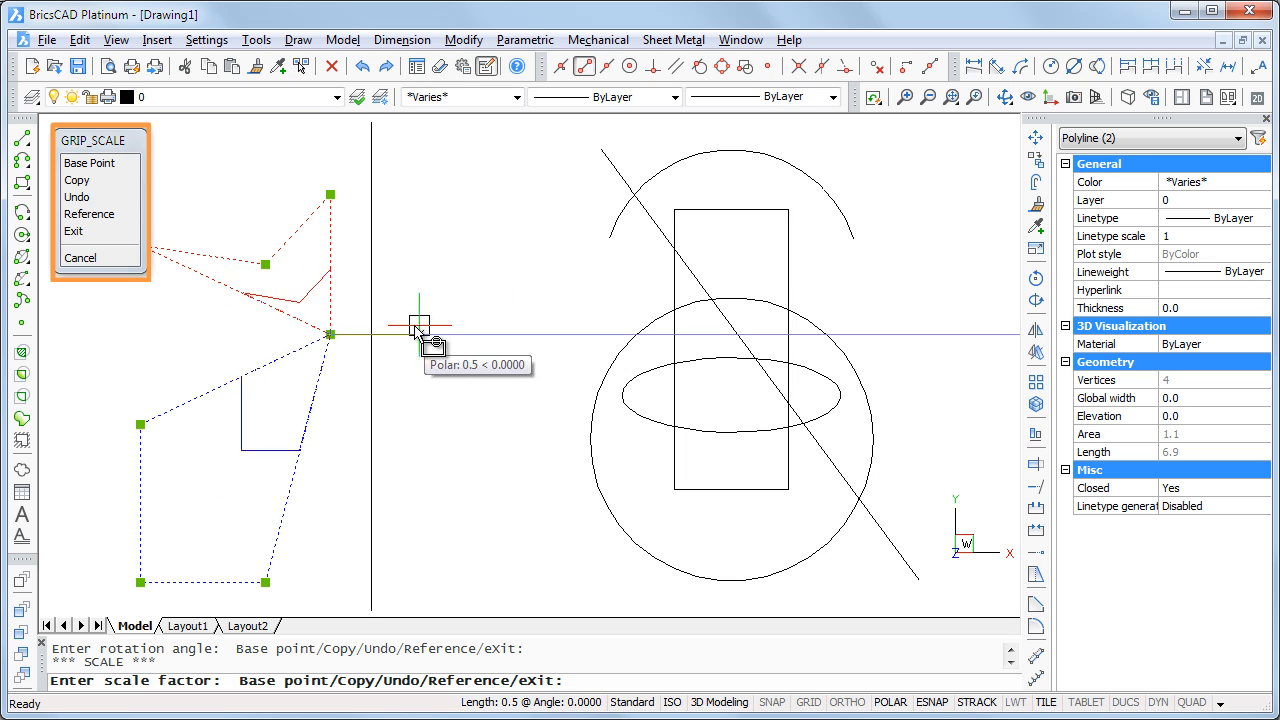
pyautogui.moveTo(545, 215)
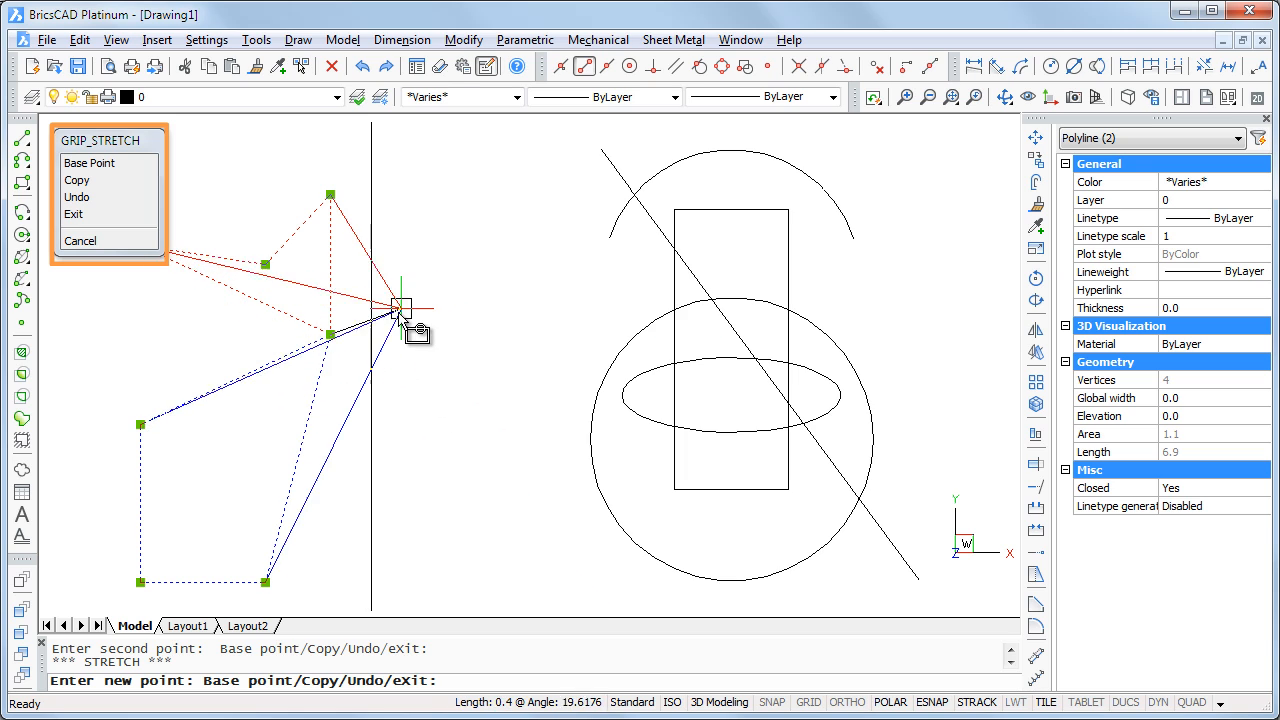
pyautogui.rightClick(400, 330)
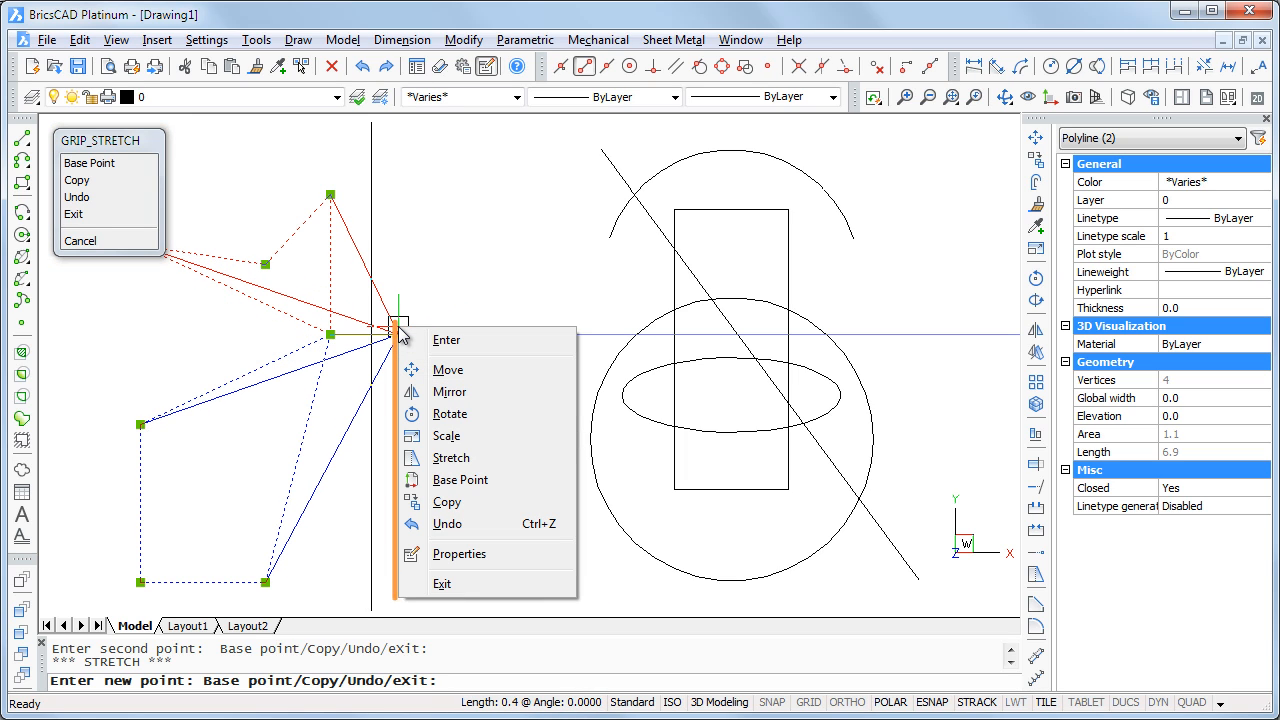
pyautogui.moveTo(451, 372)
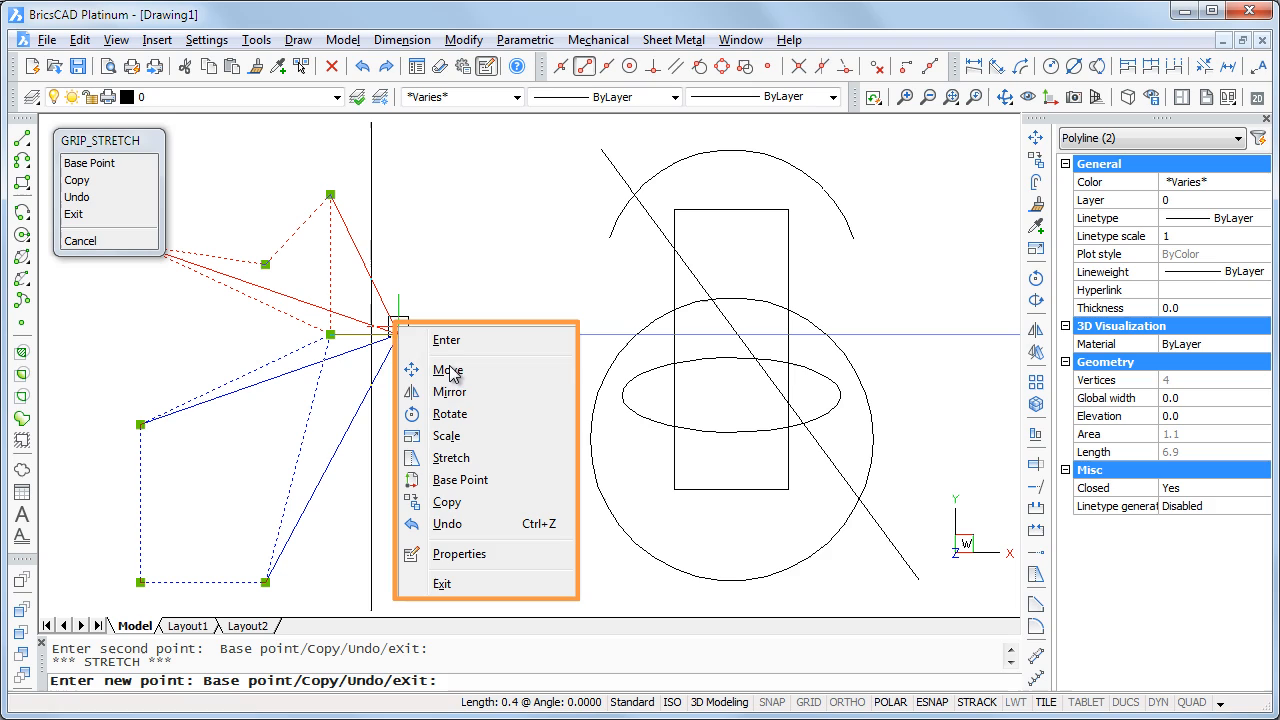
pyautogui.moveTo(447, 501)
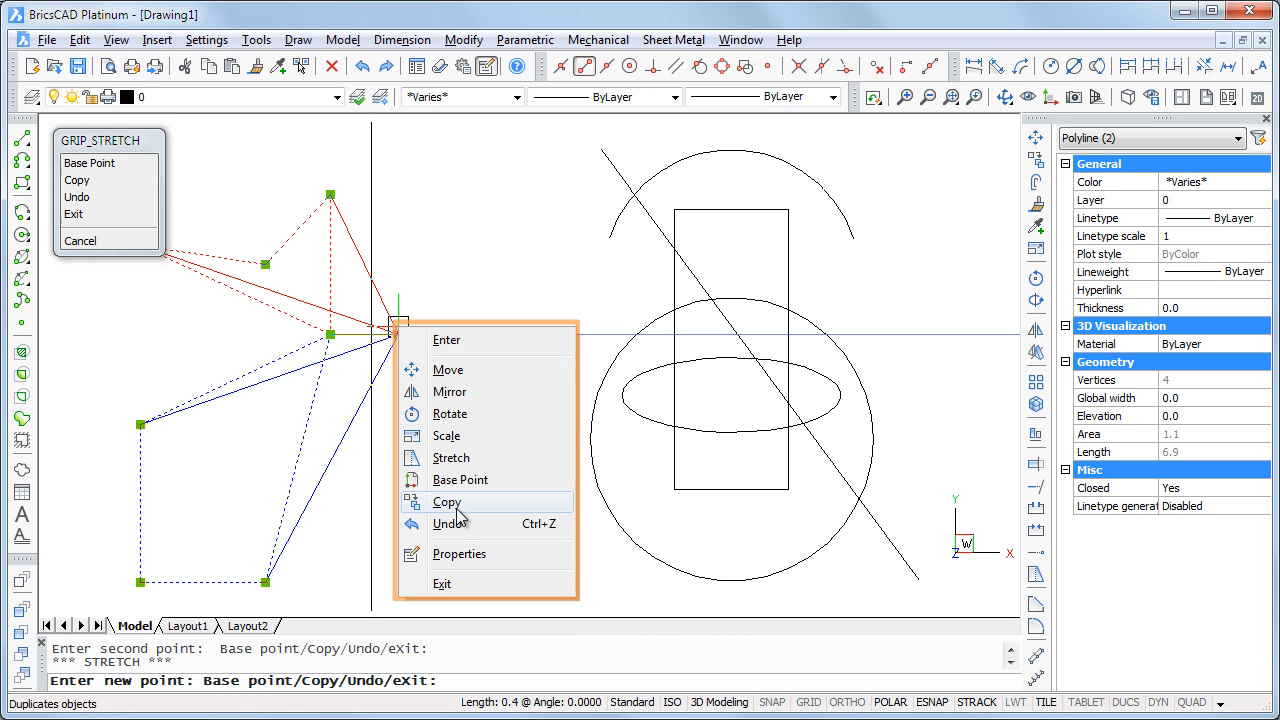
pyautogui.moveTo(470, 554)
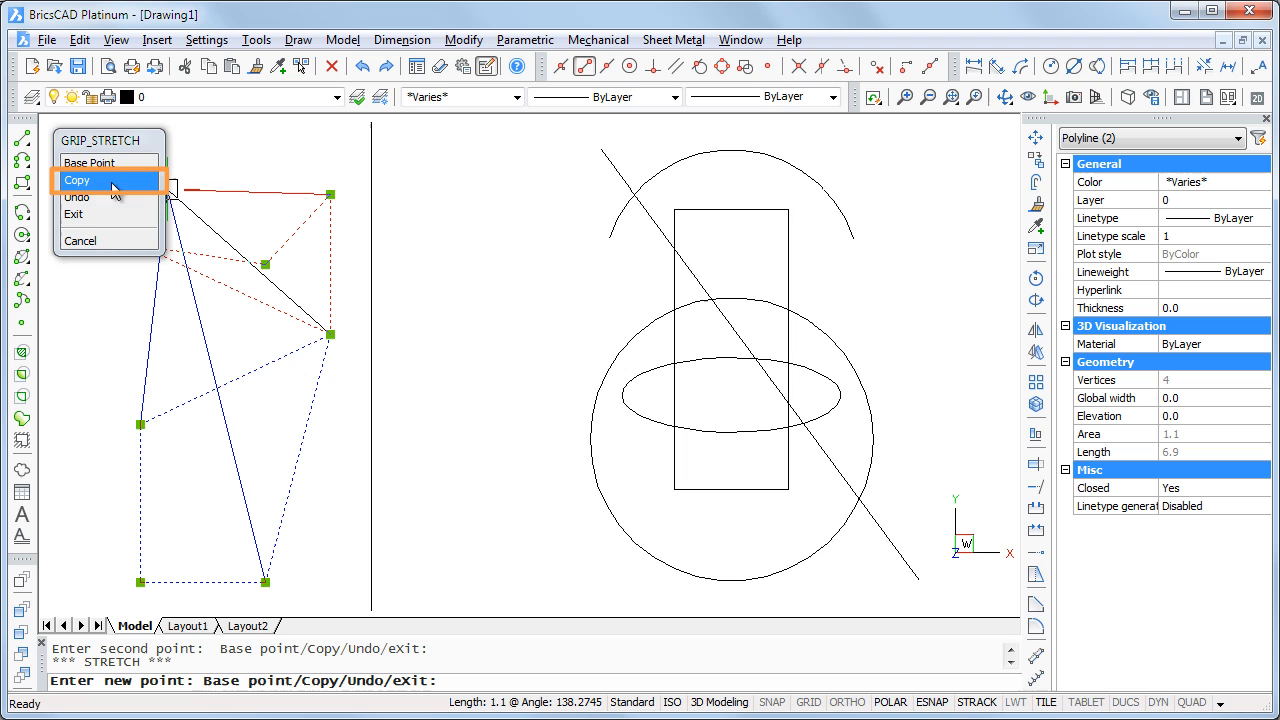
# - Switch the grip stretch to Copy mode, then undo the stretched copies
pyautogui.click(78, 180)
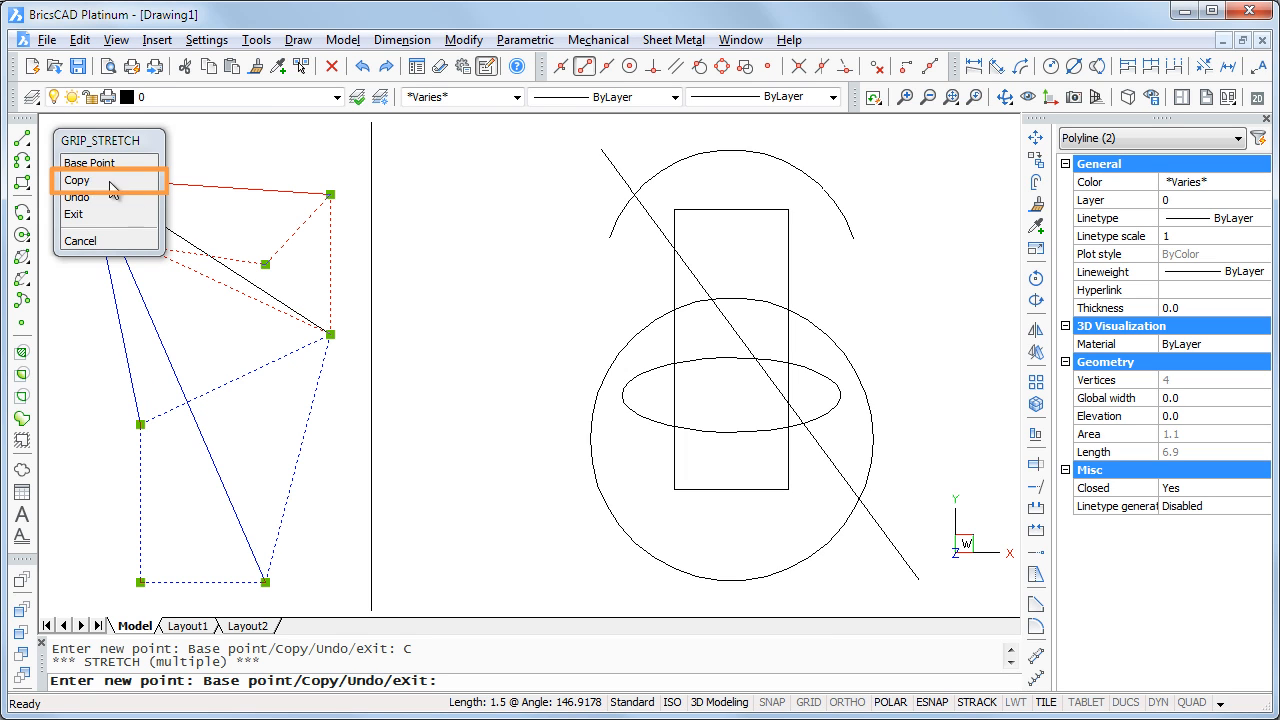
pyautogui.moveTo(535, 197)
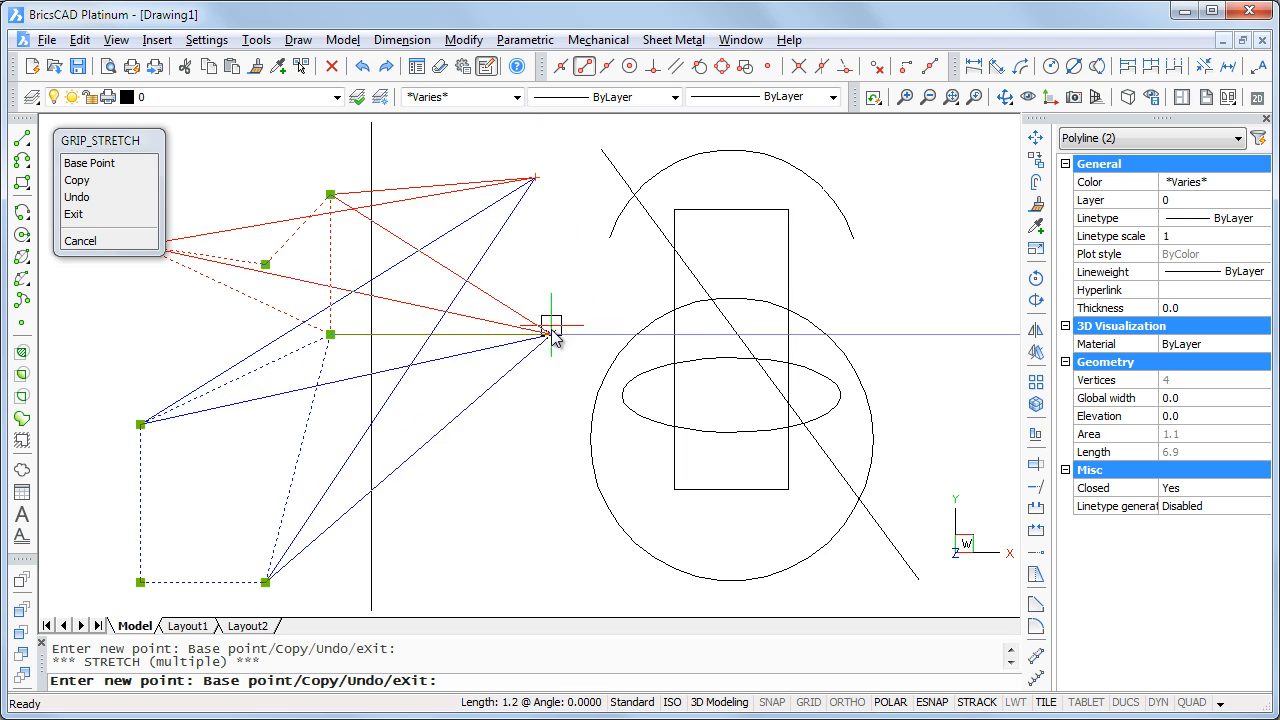
pyautogui.moveTo(530, 478)
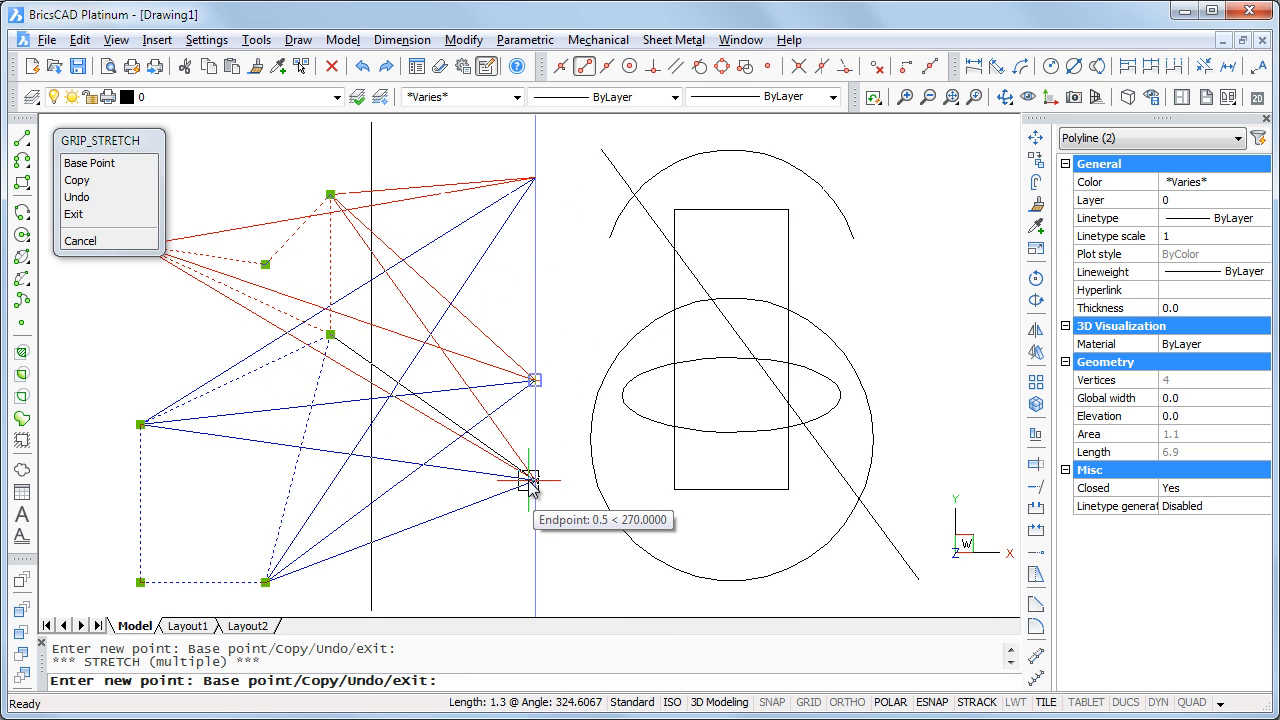
pyautogui.click(79, 240)
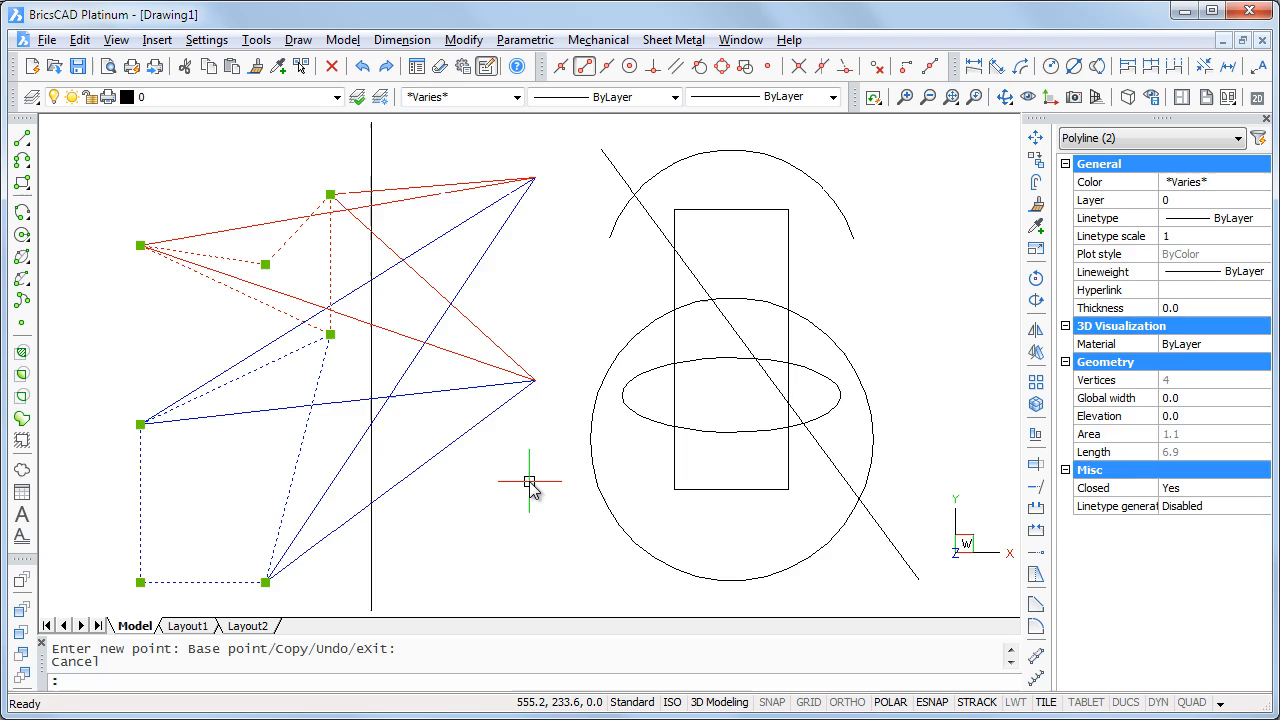
pyautogui.press('ctrl+z')
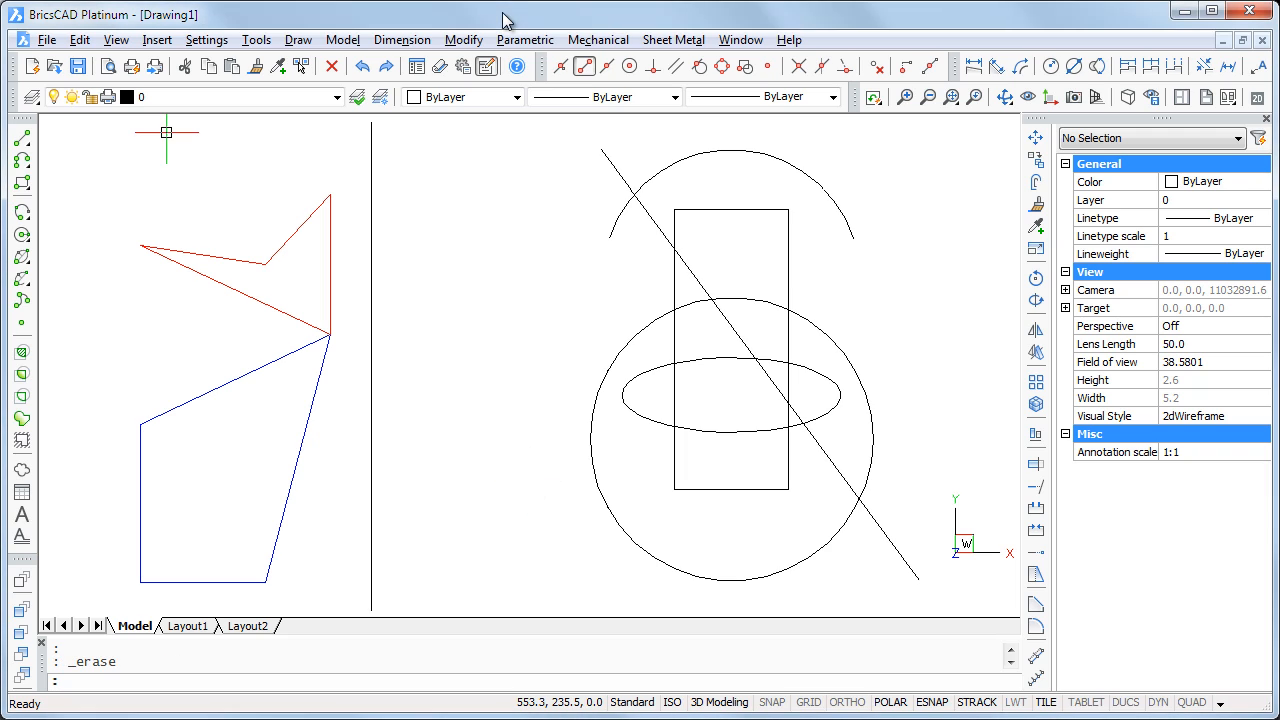
pyautogui.moveTo(440, 305)
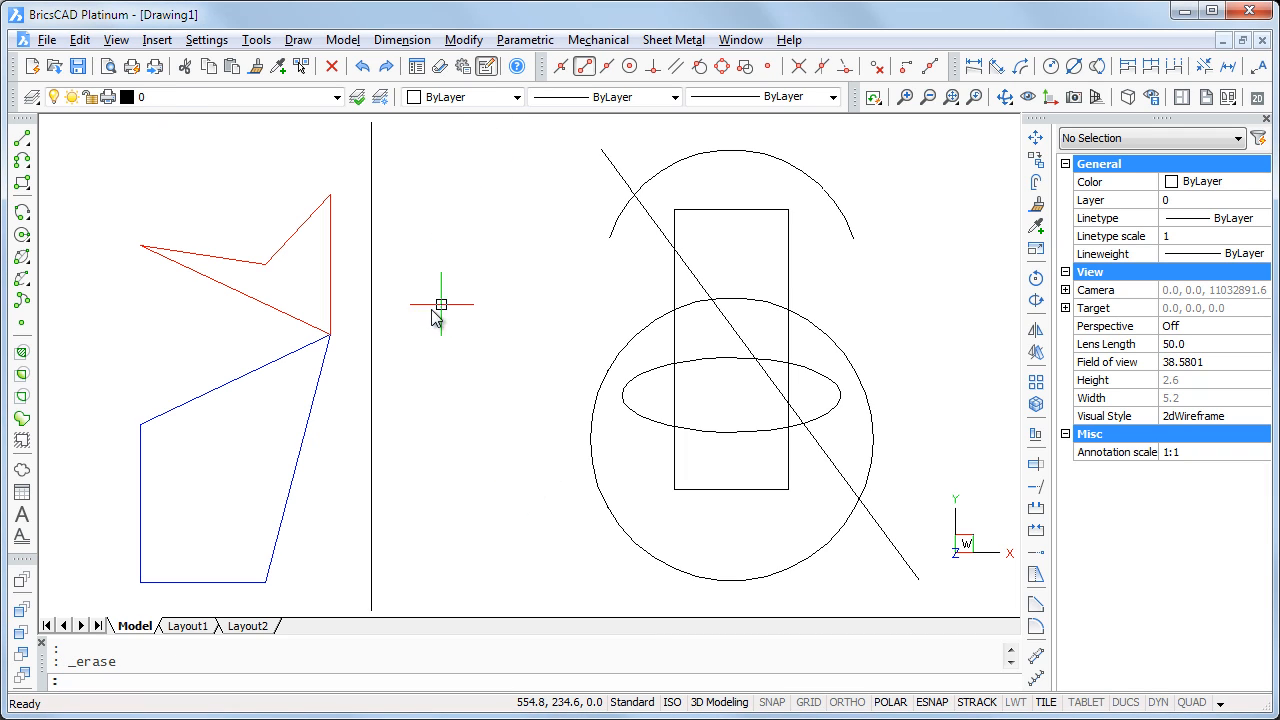
# - Window-select both polylines around their shared corner grip
pyautogui.click(330, 335)
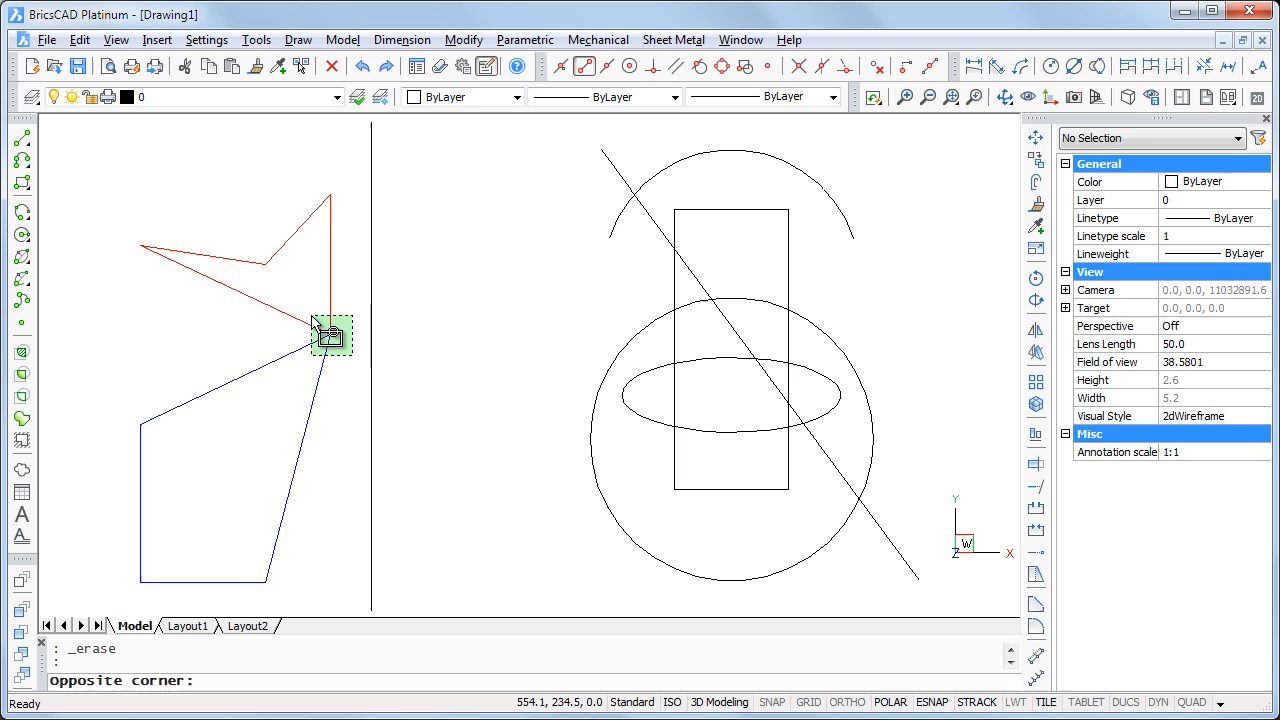
pyautogui.click(330, 328)
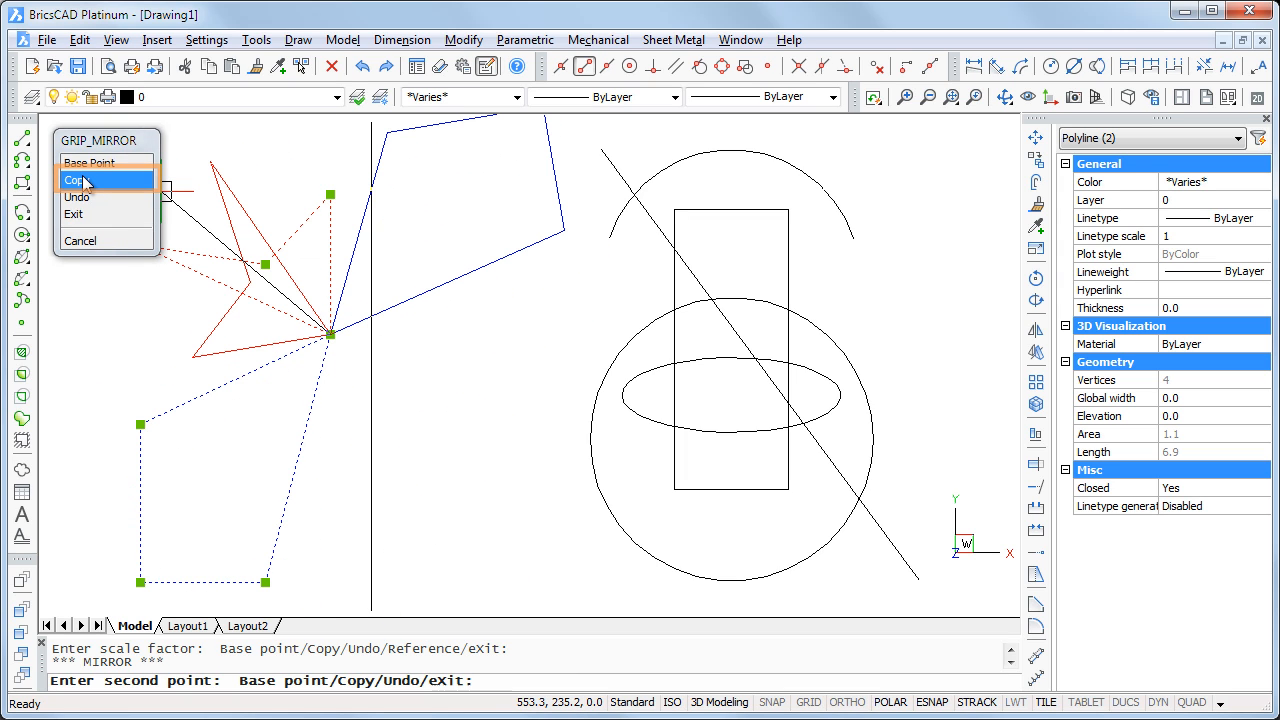
# - Use Copy in GRIP_MIRROR to place mirrored polyline copies across the vertical line
pyautogui.click(75, 179)
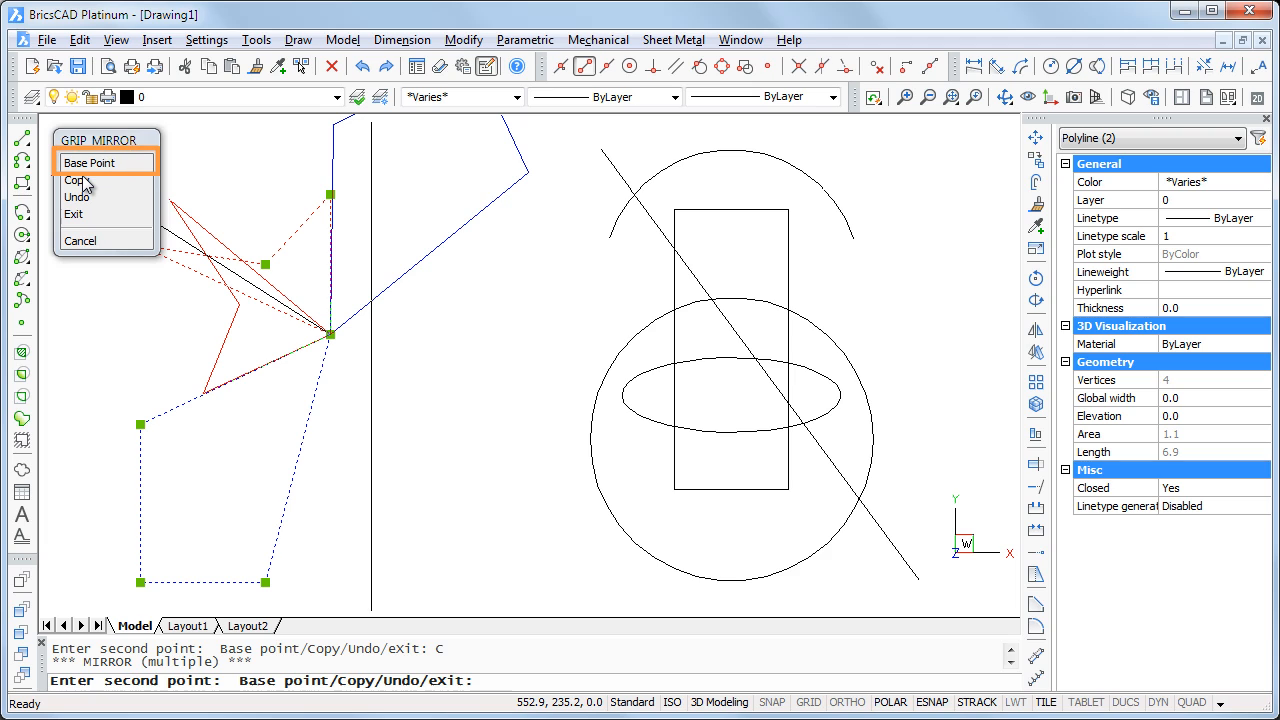
pyautogui.moveTo(90, 162)
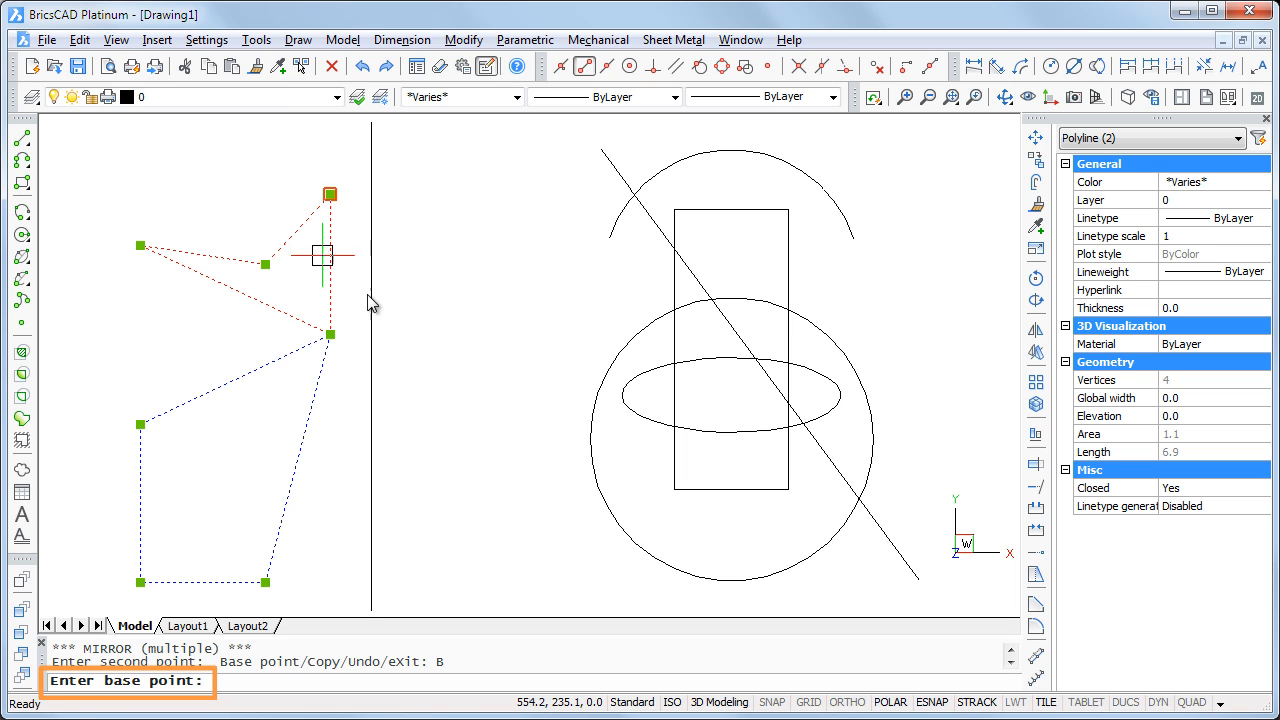
pyautogui.moveTo(375, 595)
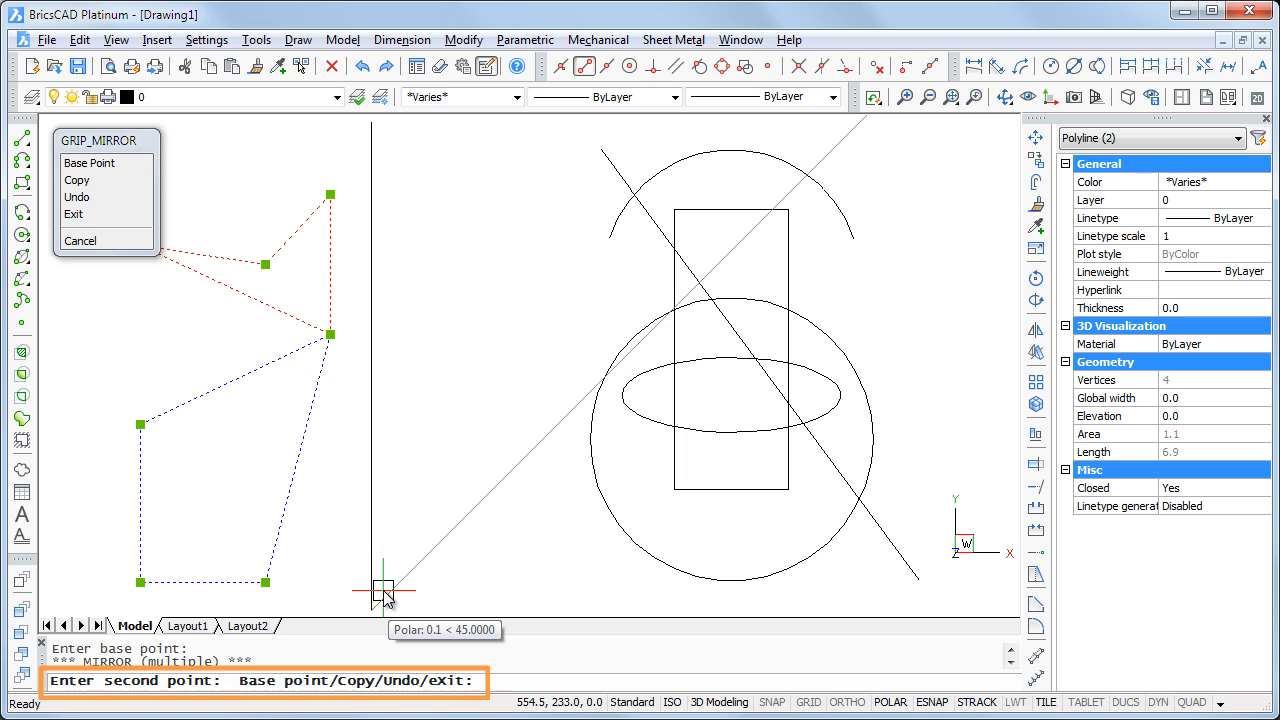
pyautogui.moveTo(425, 180)
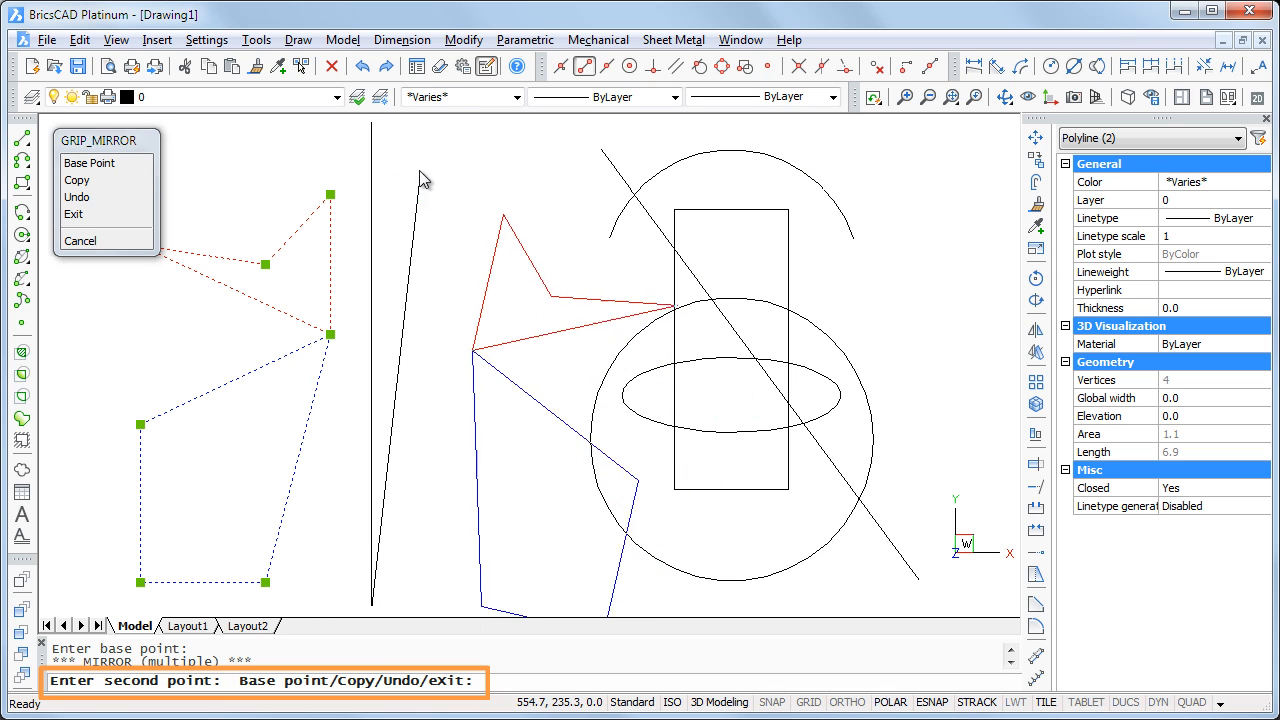
pyautogui.moveTo(375, 130)
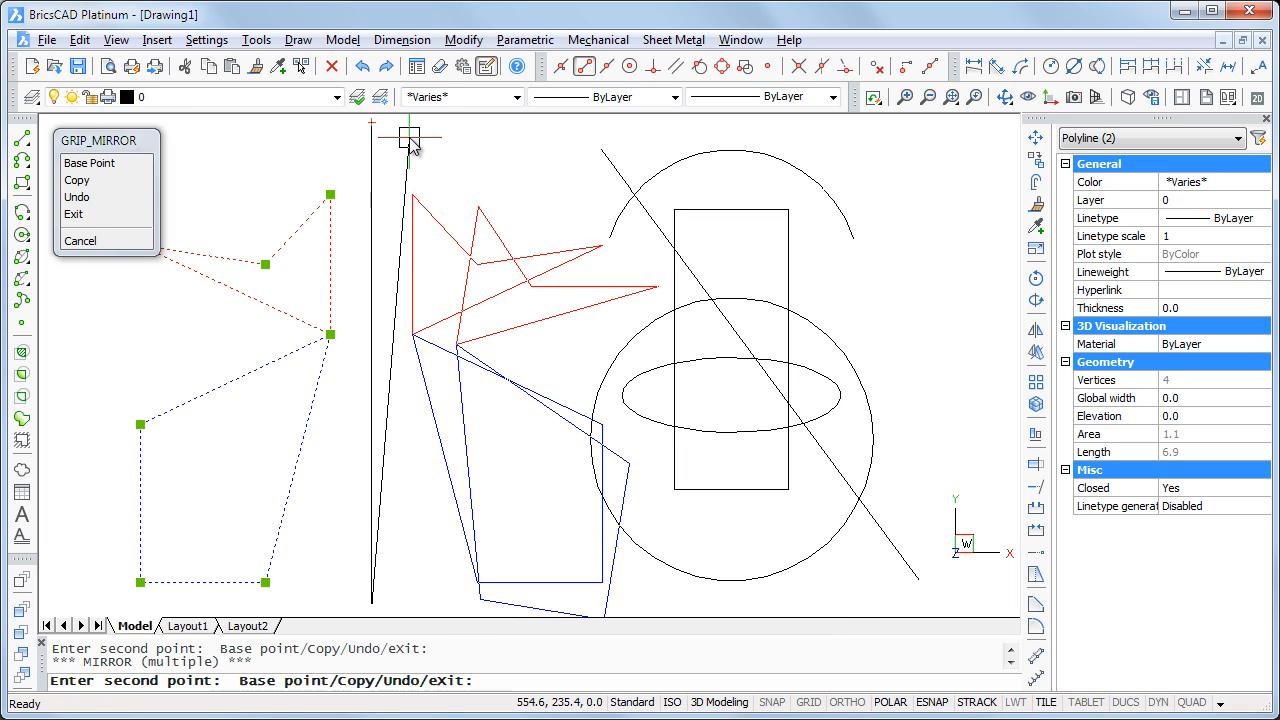
pyautogui.click(79, 240)
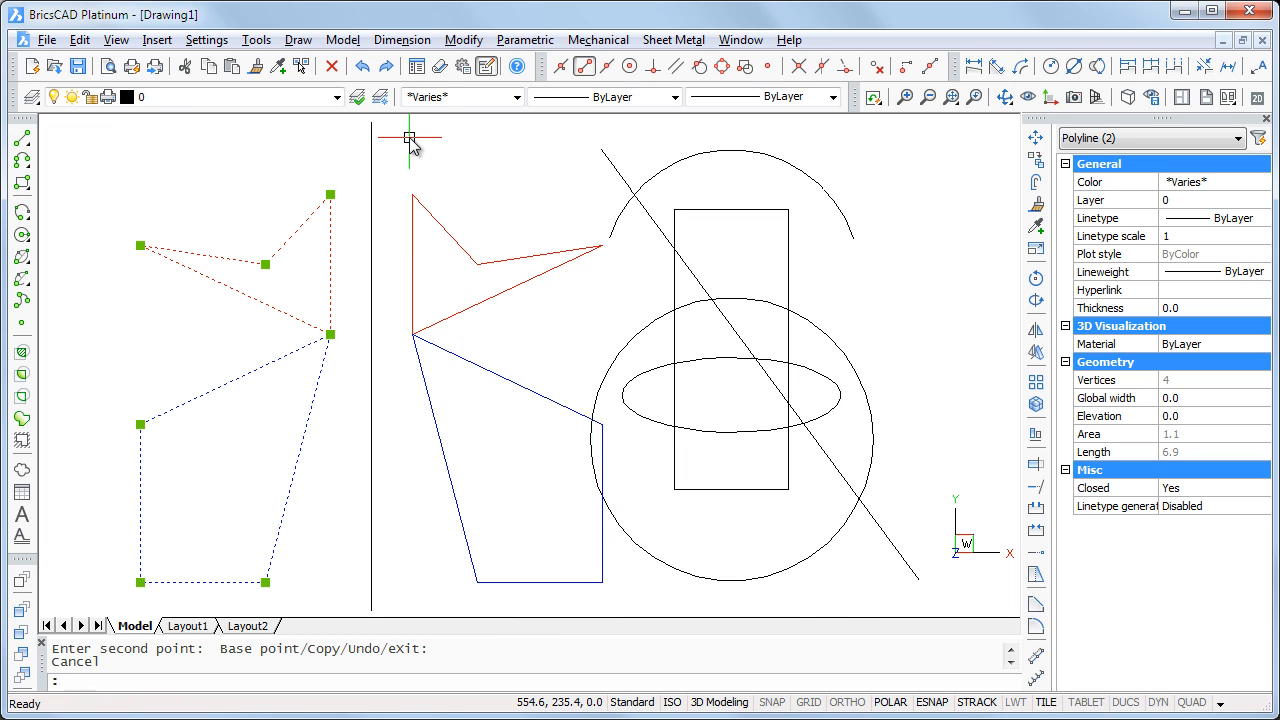